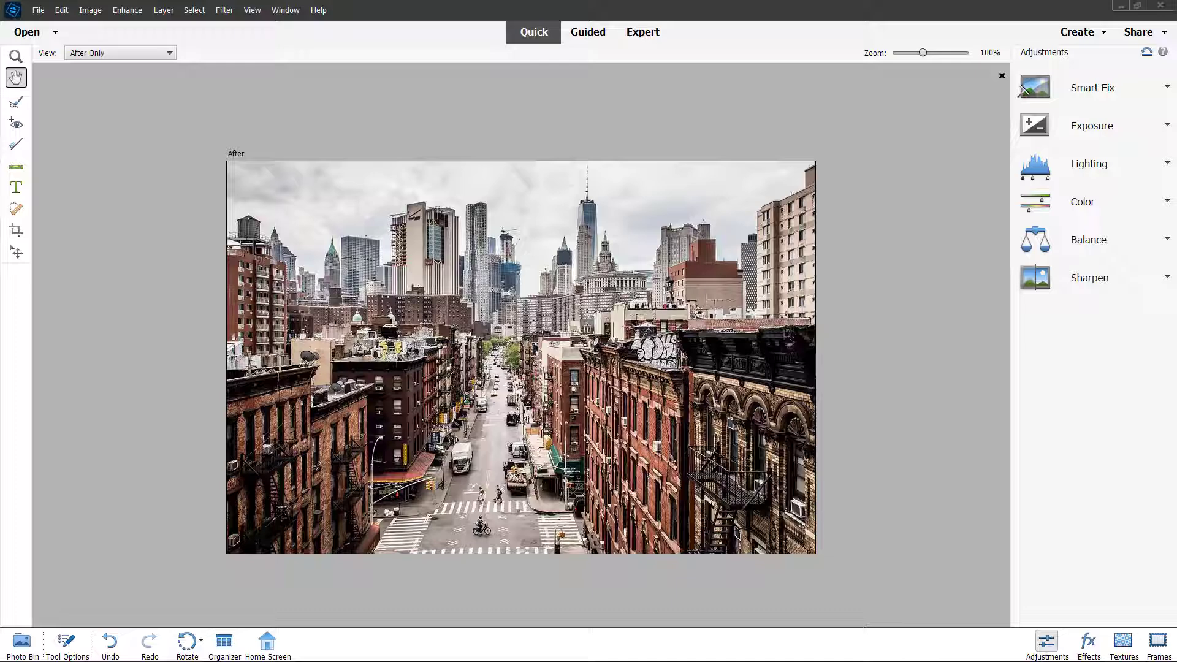
pyautogui.moveTo(576, 37)
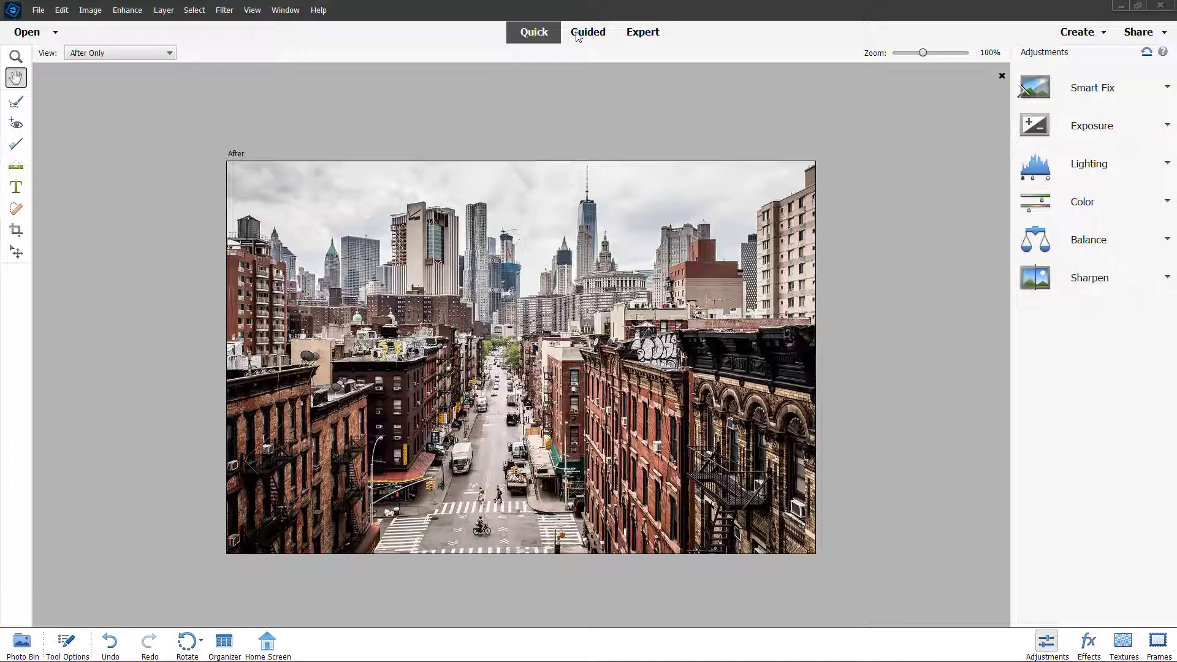
# Step: Switch to the Guided workspace and show the Special Edits collection
pyautogui.click(22, 646)
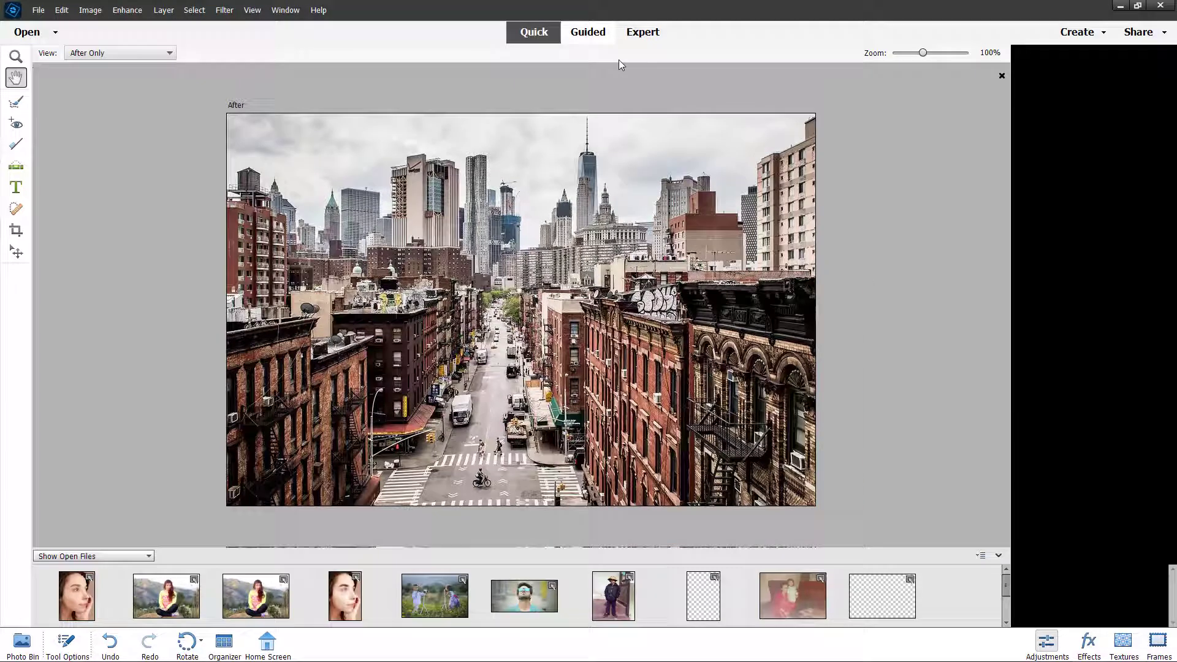
pyautogui.click(588, 31)
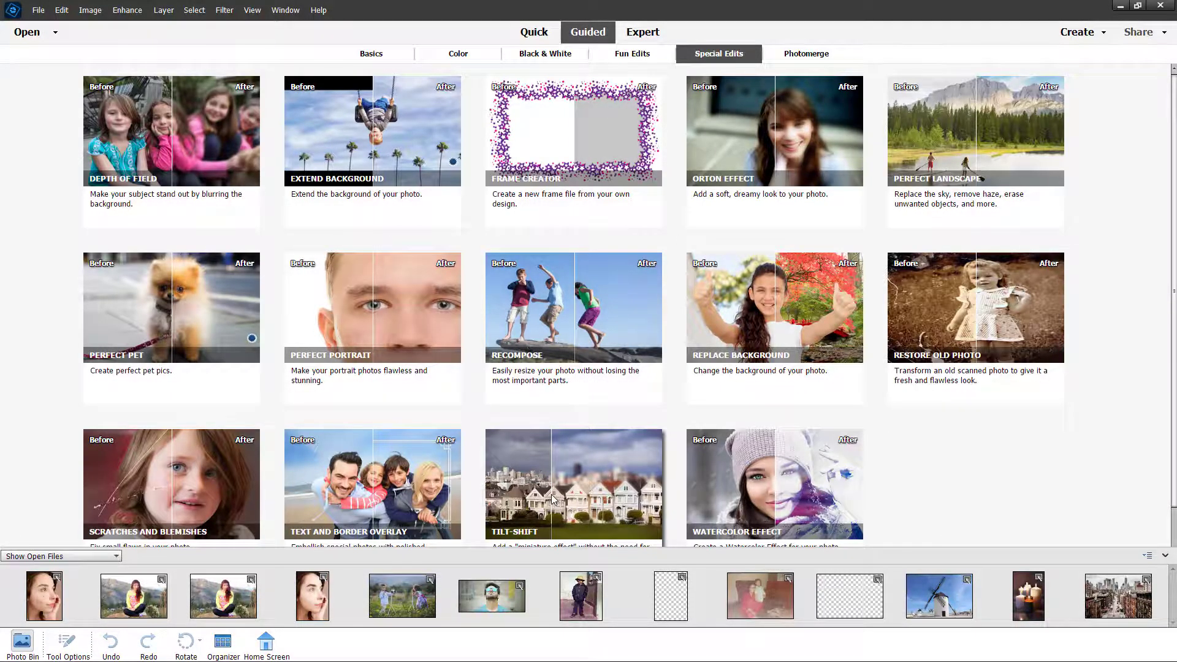
# Step: Apply the default Tilt-Shift guided edit to the city street photo
pyautogui.click(574, 484)
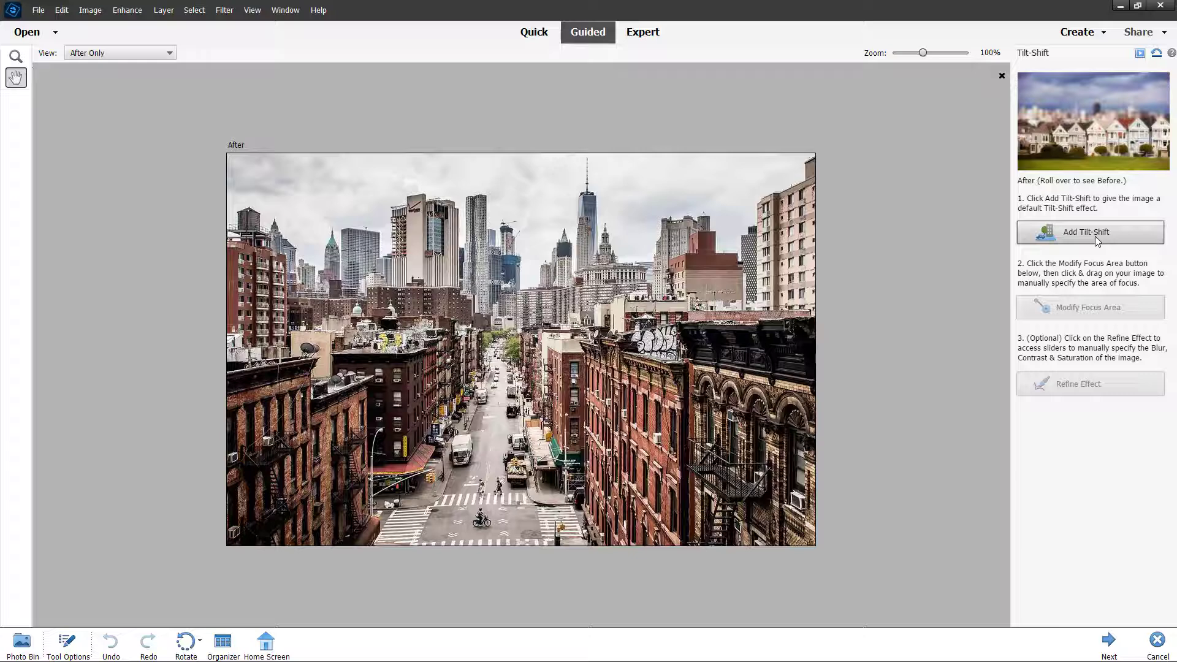
pyautogui.click(1090, 232)
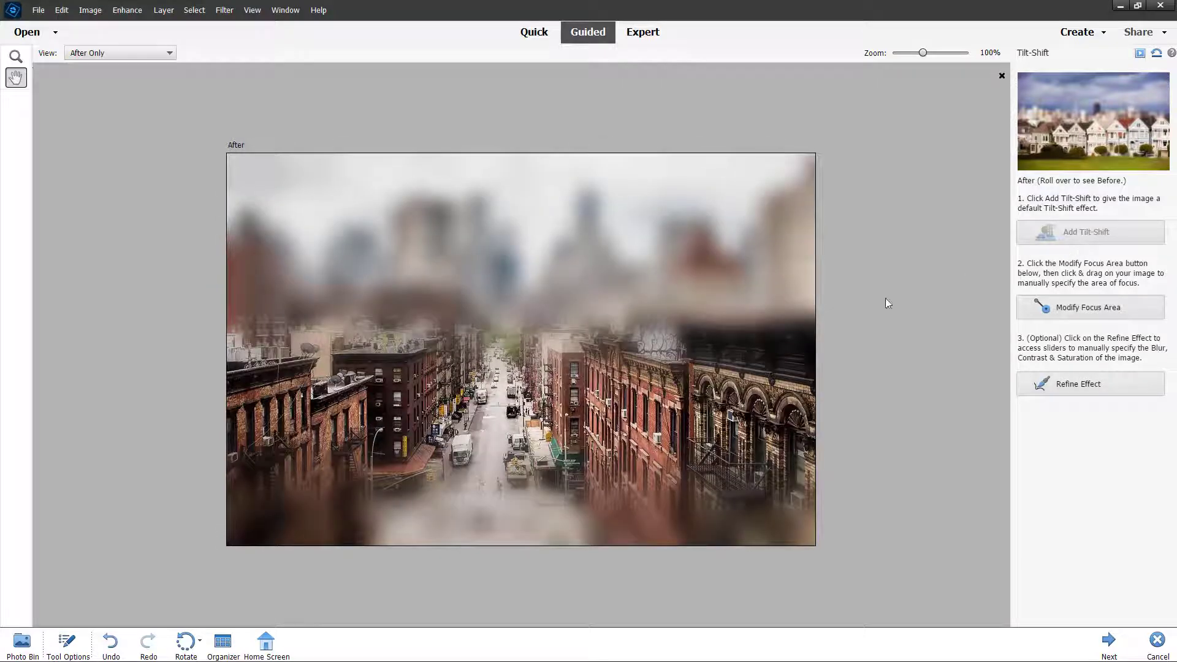
pyautogui.moveTo(665, 302)
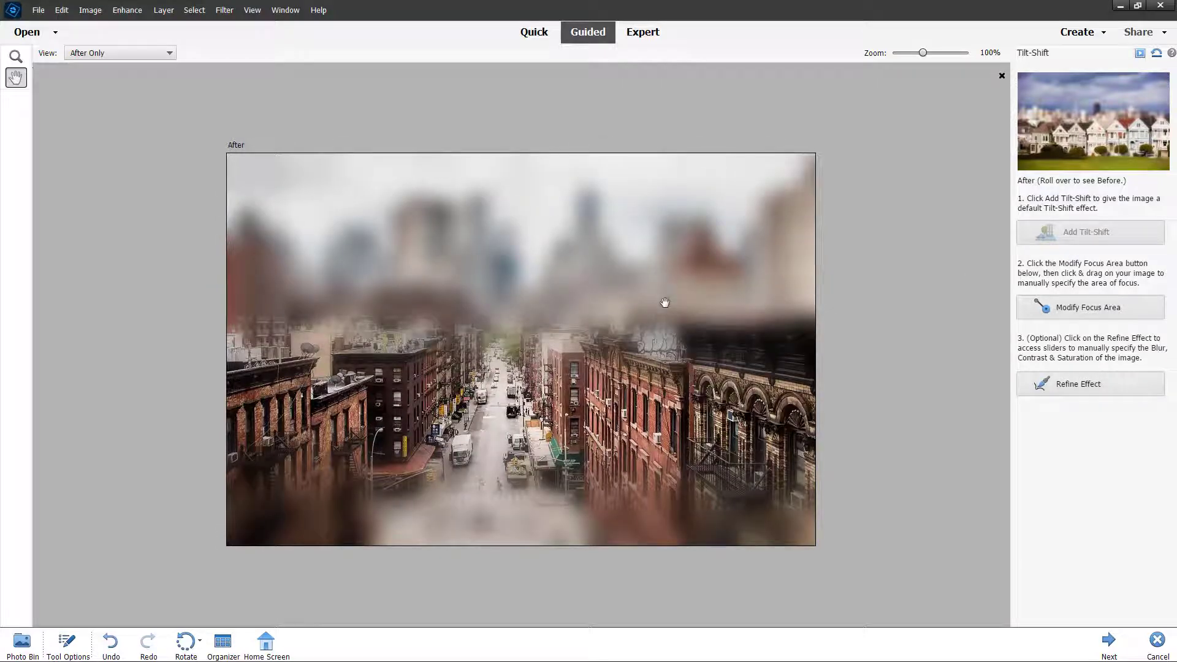
pyautogui.moveTo(1090, 307)
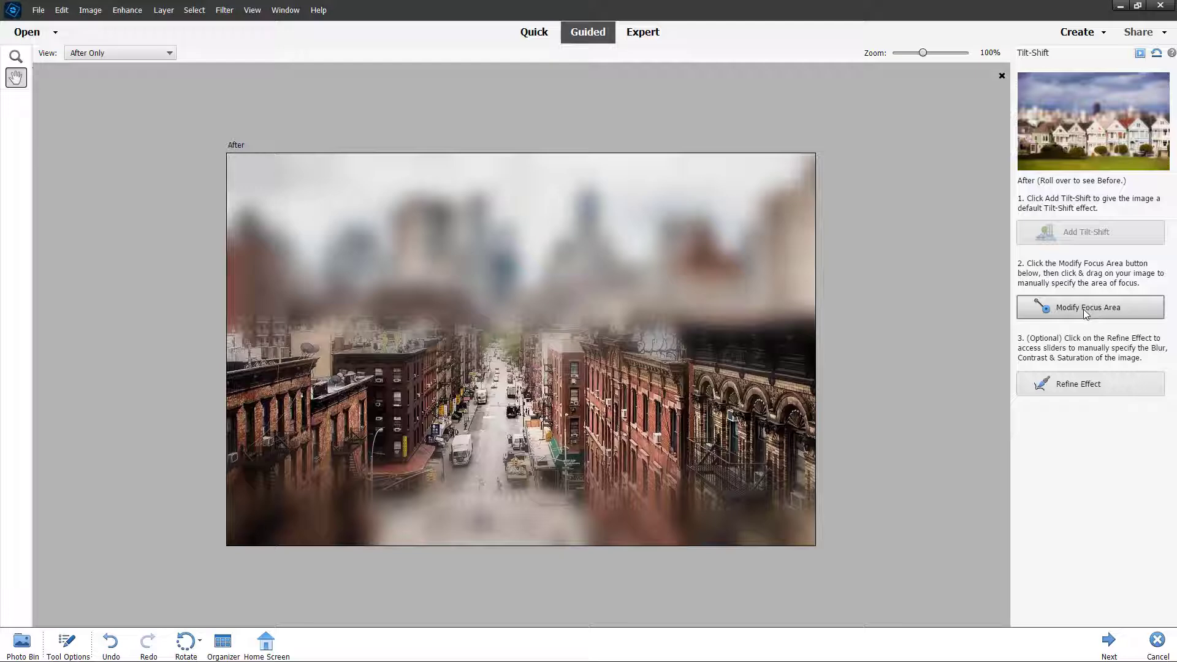
# Step: Redefine the focus area to keep the right-side buildings sharp, then show Refine Effect adjustments
pyautogui.click(1088, 307)
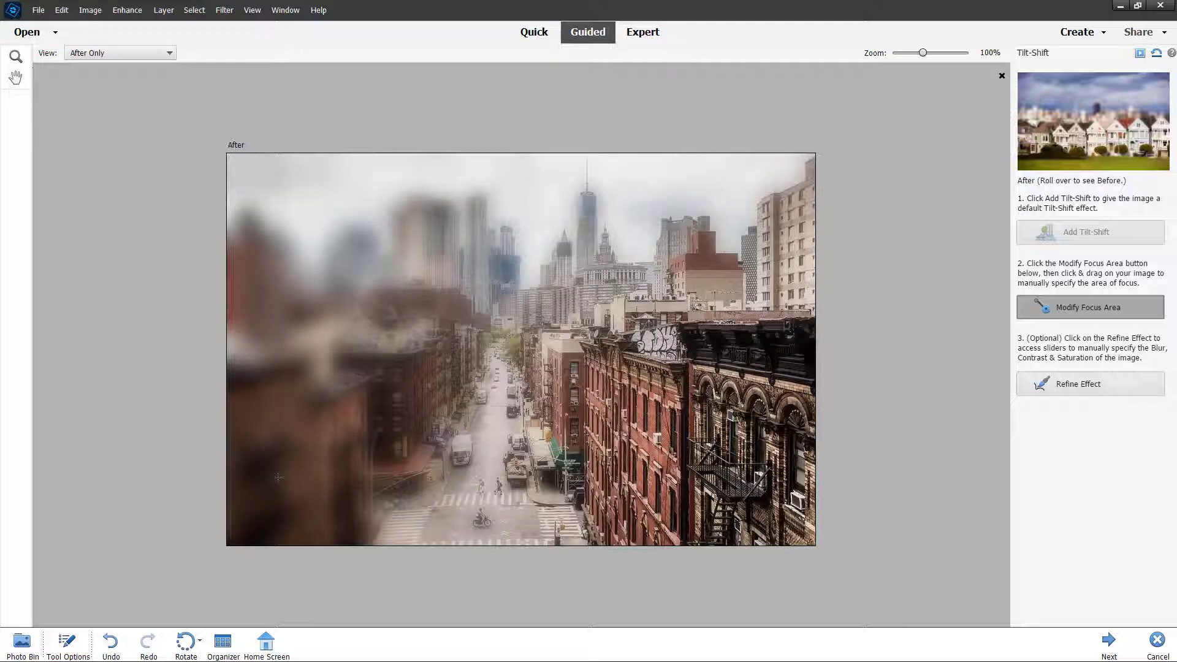
pyautogui.click(1077, 384)
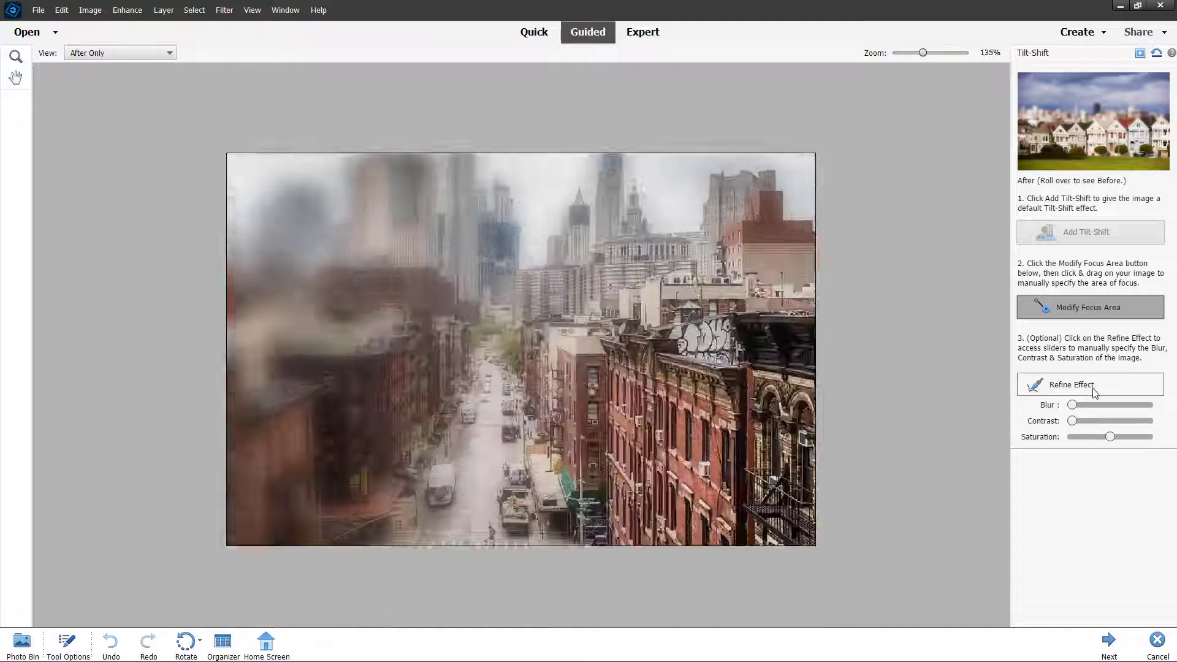
# Step: Set blur near zero, contrast 73, saturation 3, and redraw focus over the bottom street
pyautogui.moveTo(1072, 405); pyautogui.dragTo(1104, 405)
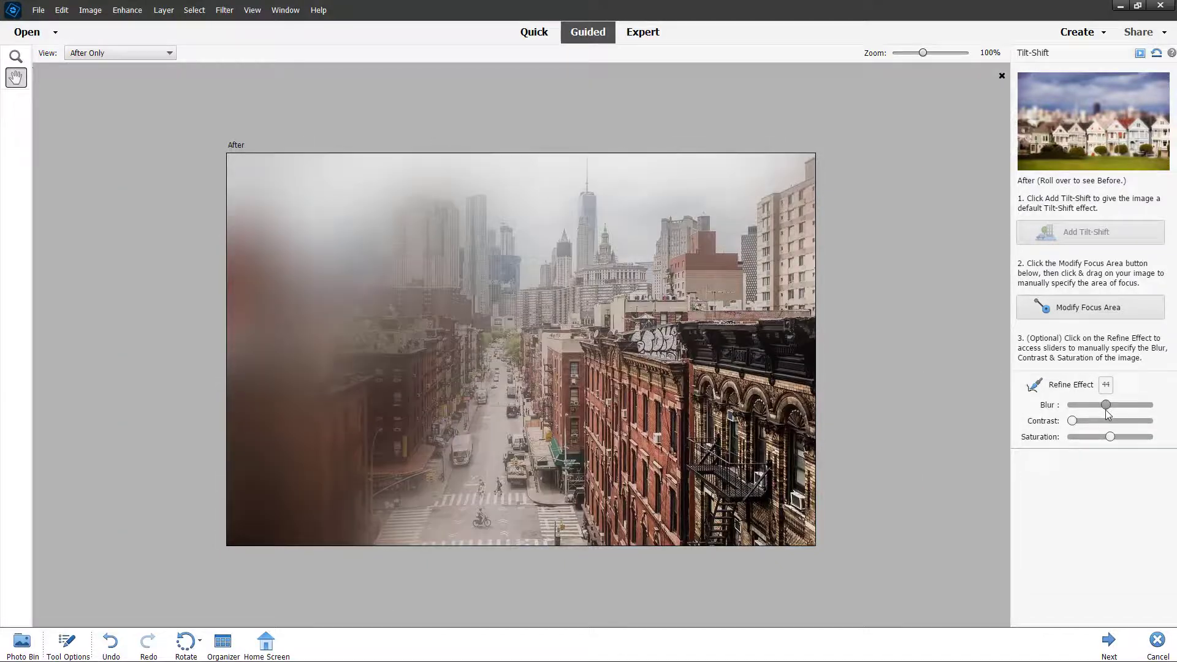
pyautogui.moveTo(1105, 405); pyautogui.dragTo(1074, 405)
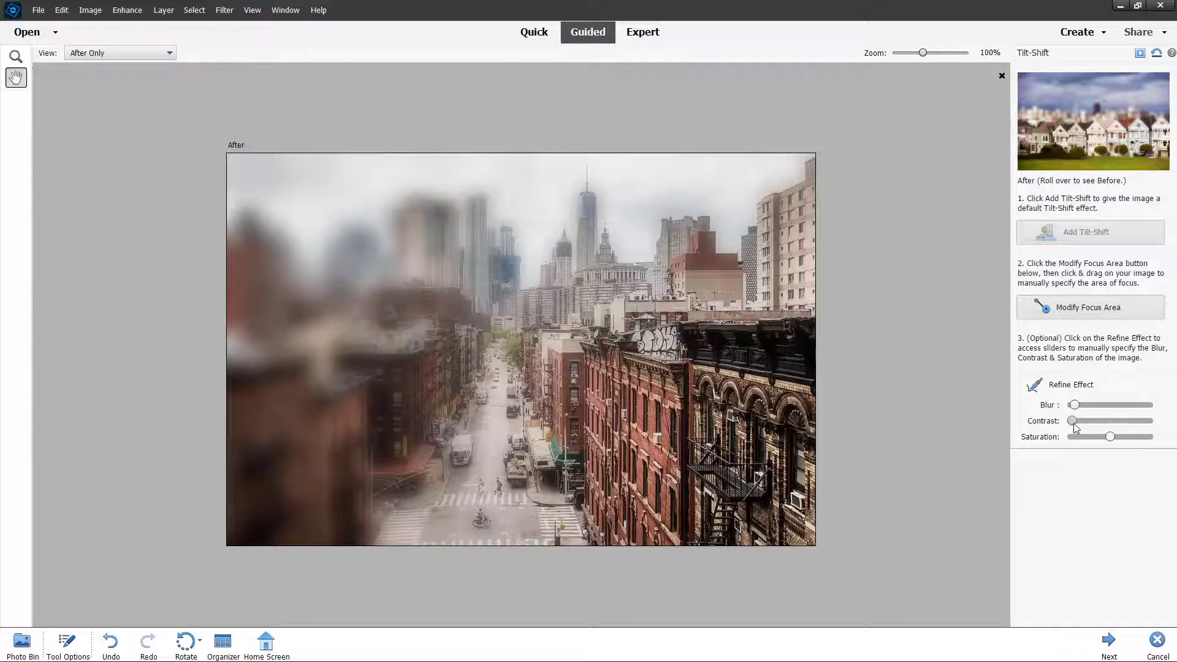
pyautogui.moveTo(1075, 404); pyautogui.dragTo(1130, 404)
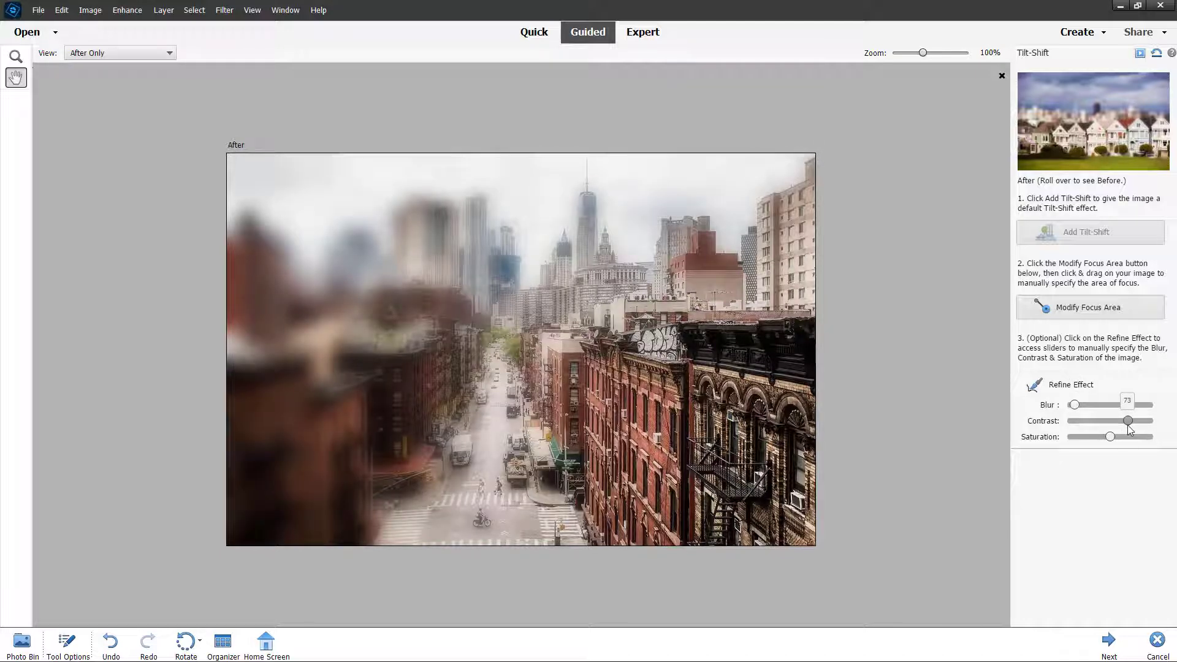
pyautogui.moveTo(1126, 421); pyautogui.dragTo(1146, 420)
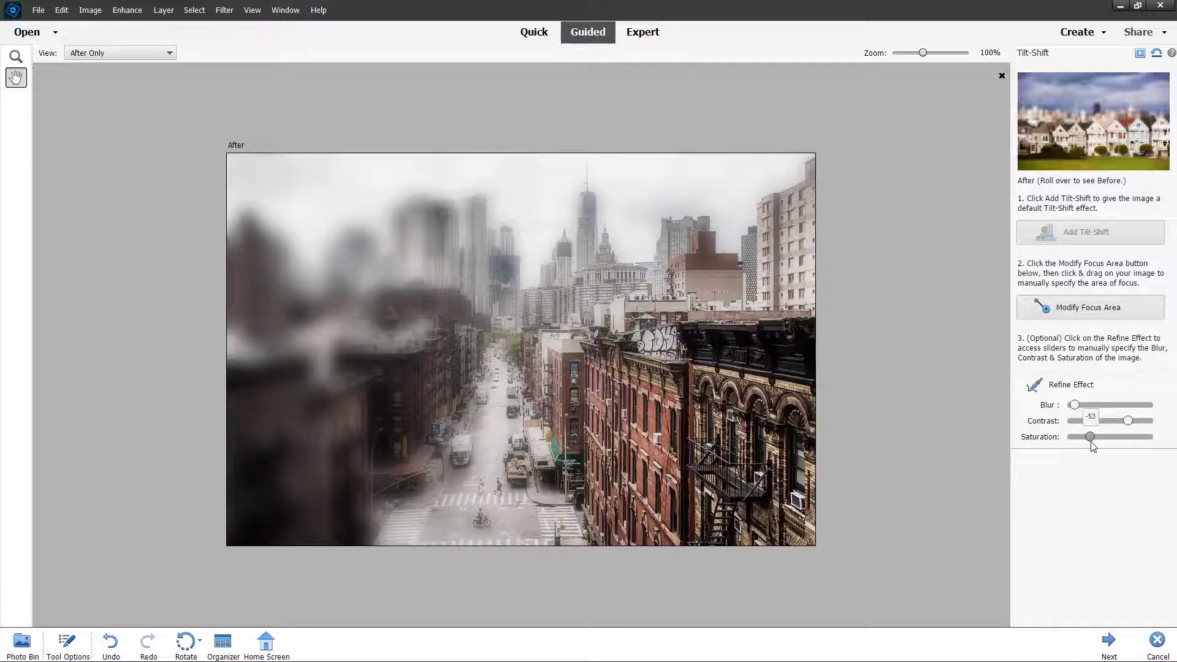
pyautogui.moveTo(1091, 437); pyautogui.dragTo(1111, 437)
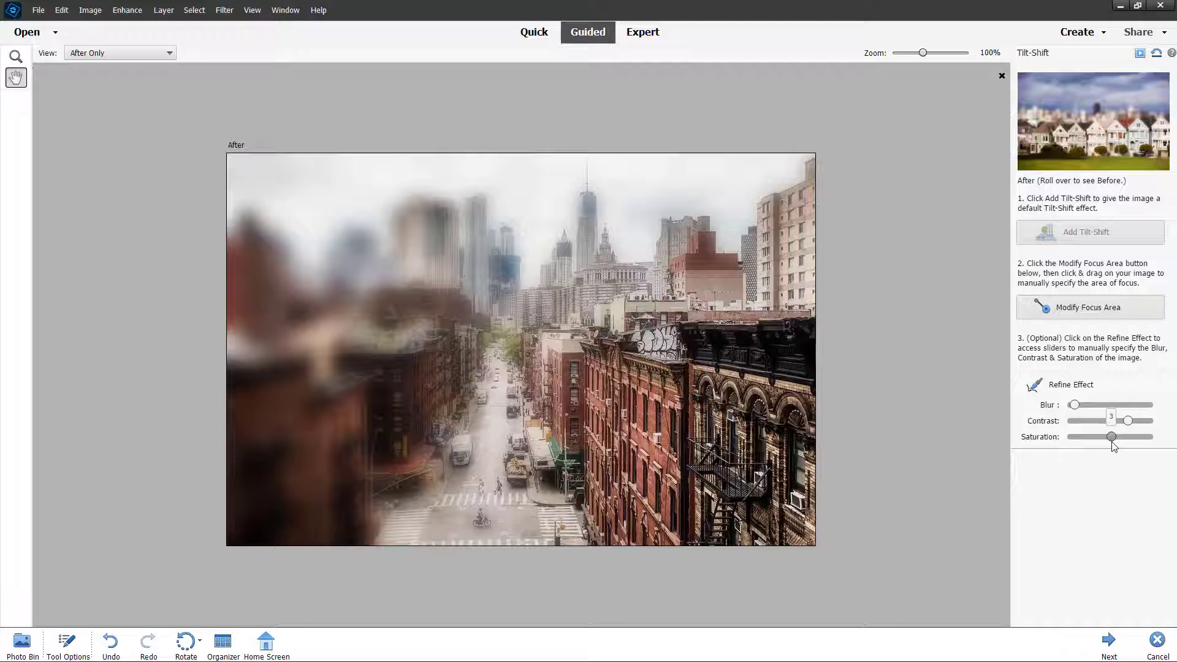
pyautogui.click(1077, 384)
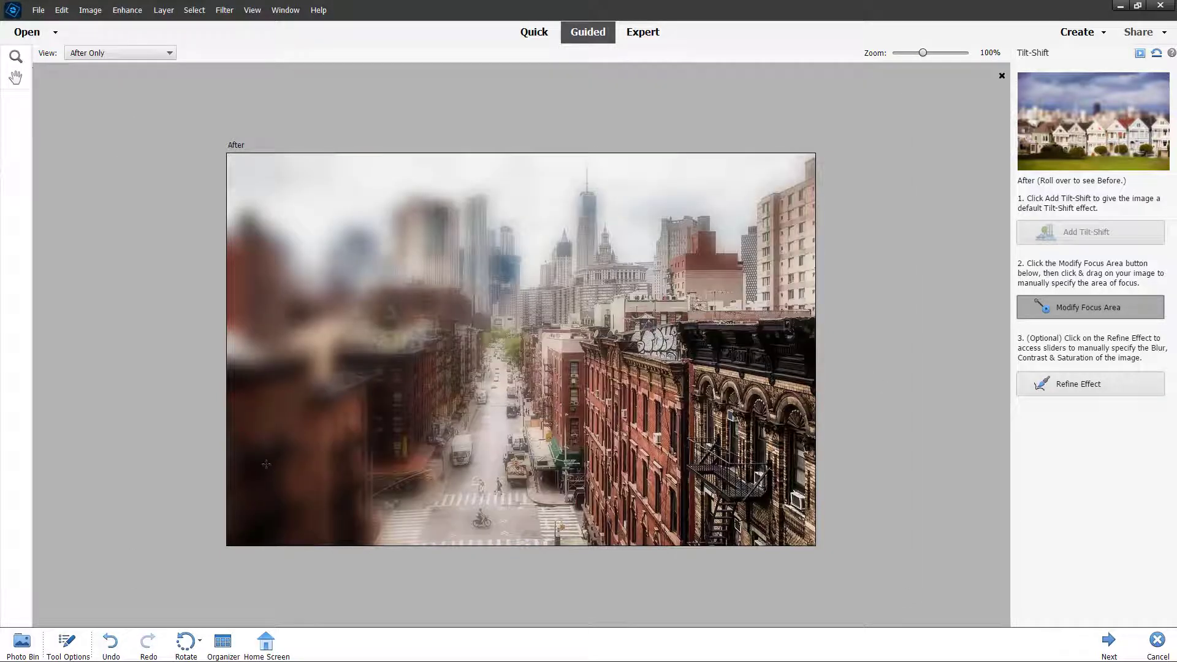
pyautogui.moveTo(251, 498); pyautogui.dragTo(773, 509)
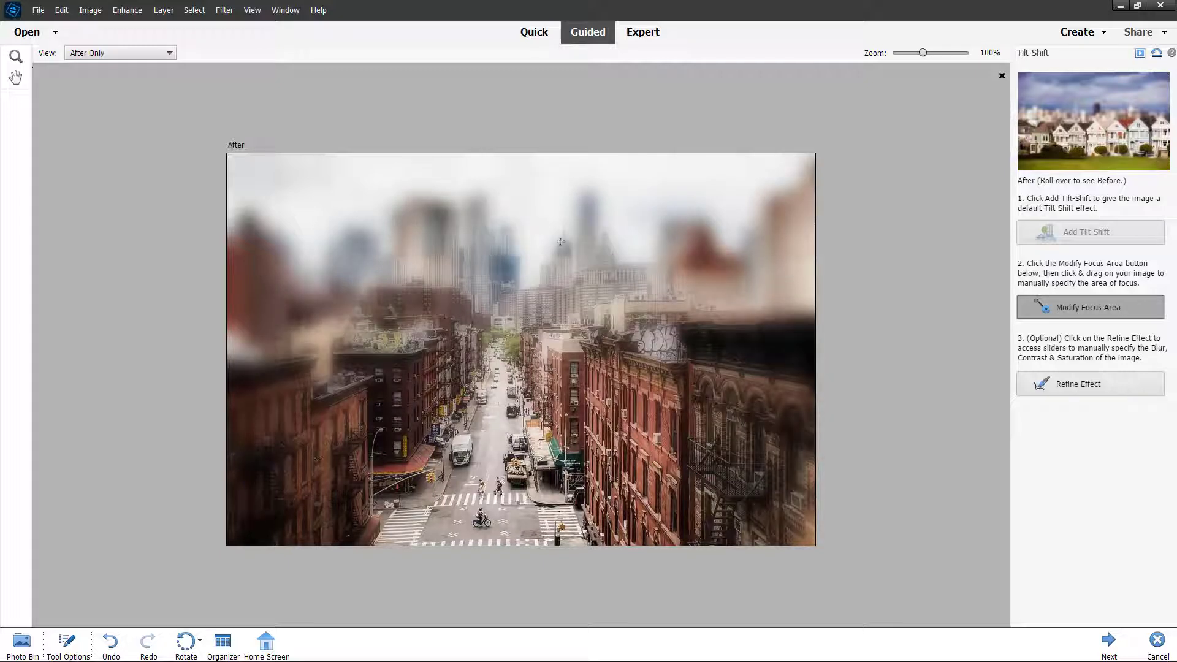
# Step: Bring up the Refine Effect adjustments for the new lower-street focus
pyautogui.click(1077, 384)
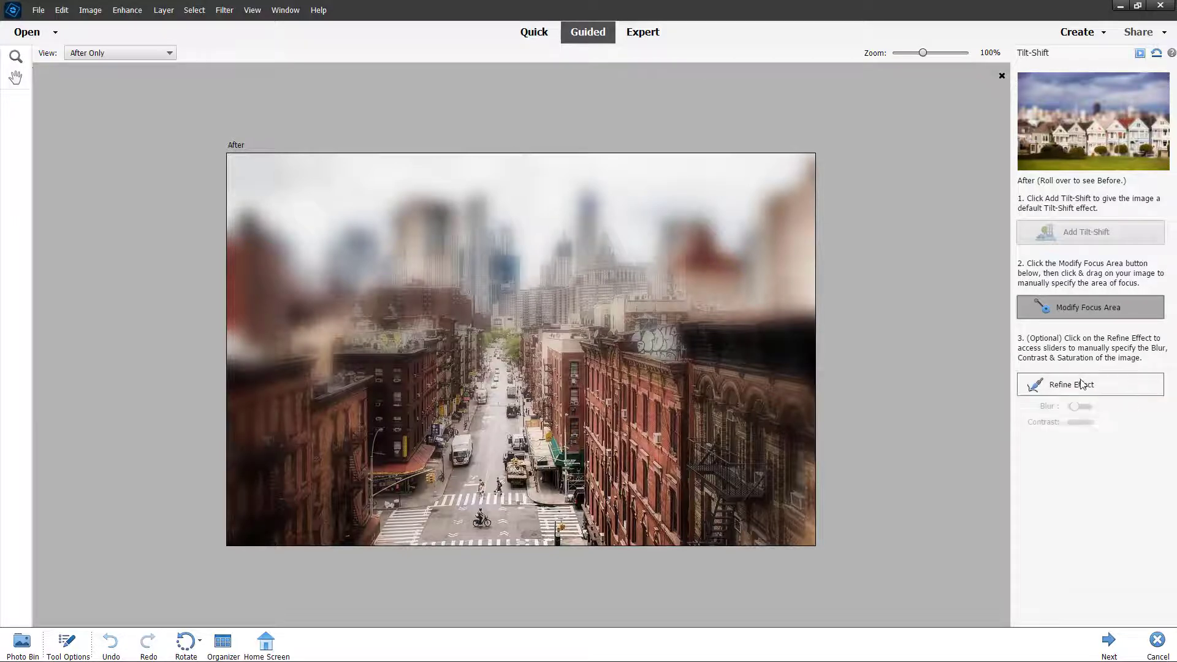
# Step: Return the blur slider to minimum and push the contrast slider higher
pyautogui.click(1070, 384)
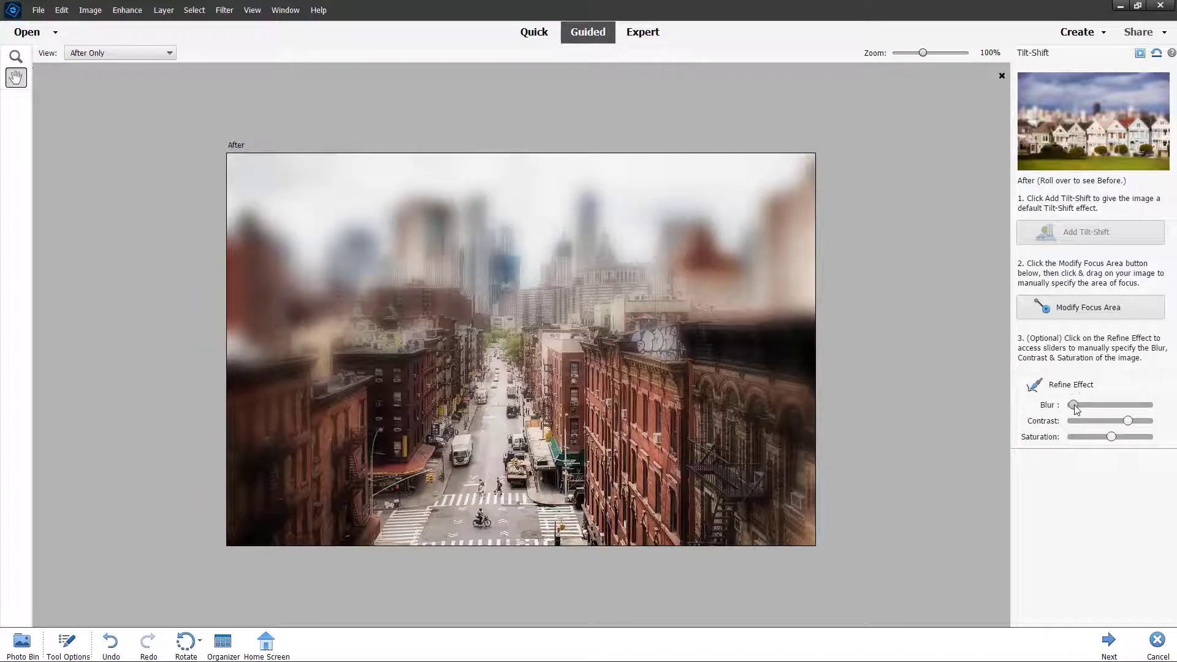
pyautogui.moveTo(1075, 405); pyautogui.dragTo(1072, 405)
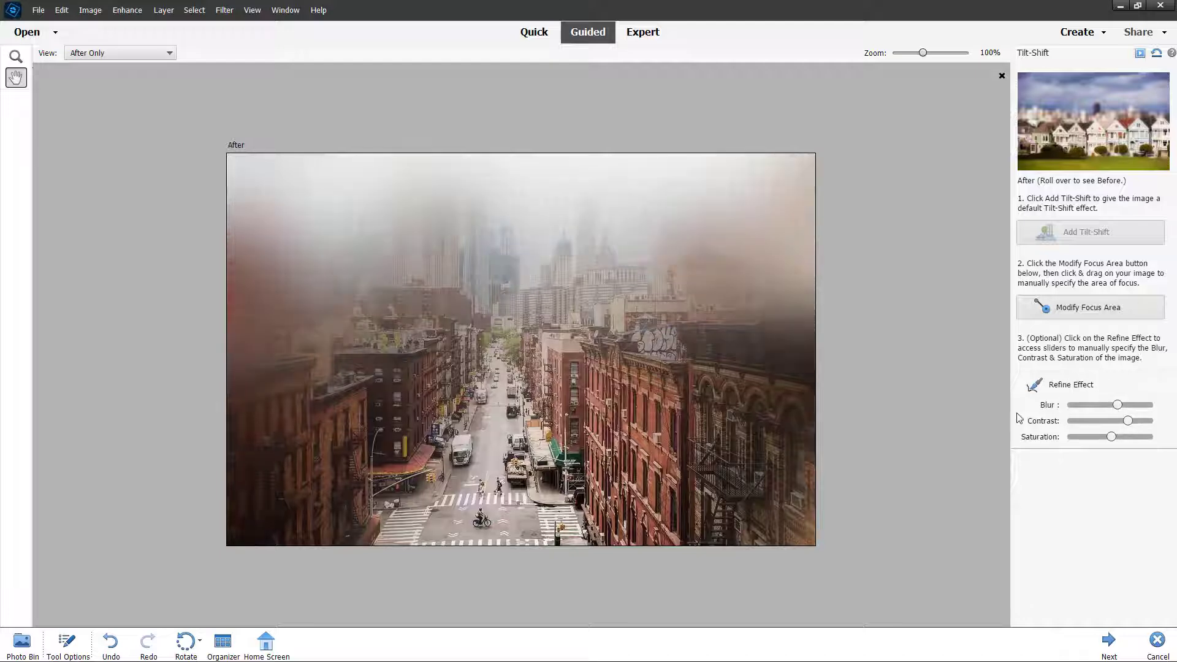
pyautogui.moveTo(1117, 404); pyautogui.dragTo(1072, 404)
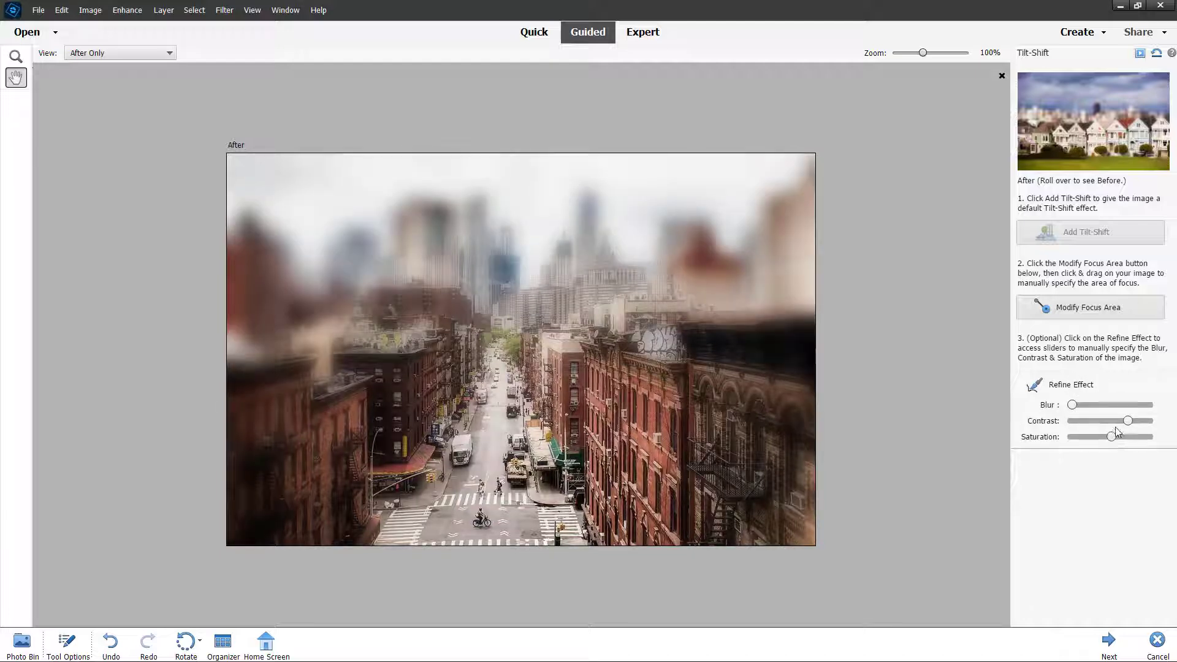
pyautogui.moveTo(1126, 420); pyautogui.dragTo(1133, 420)
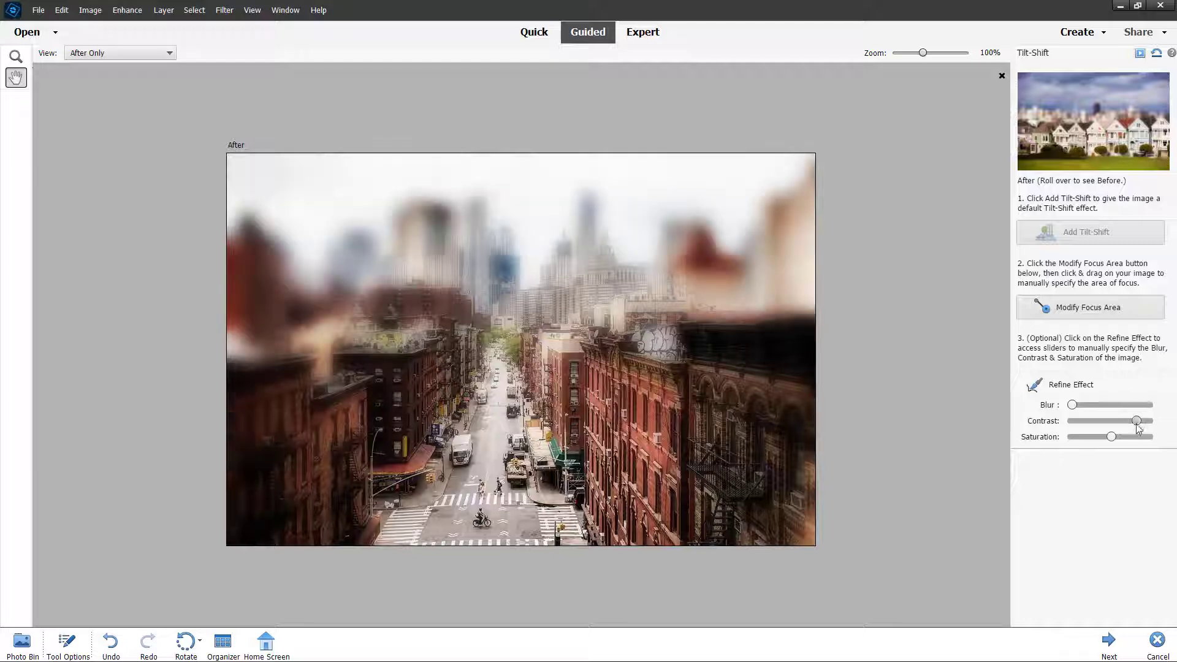
pyautogui.moveTo(1136, 421); pyautogui.dragTo(1114, 421)
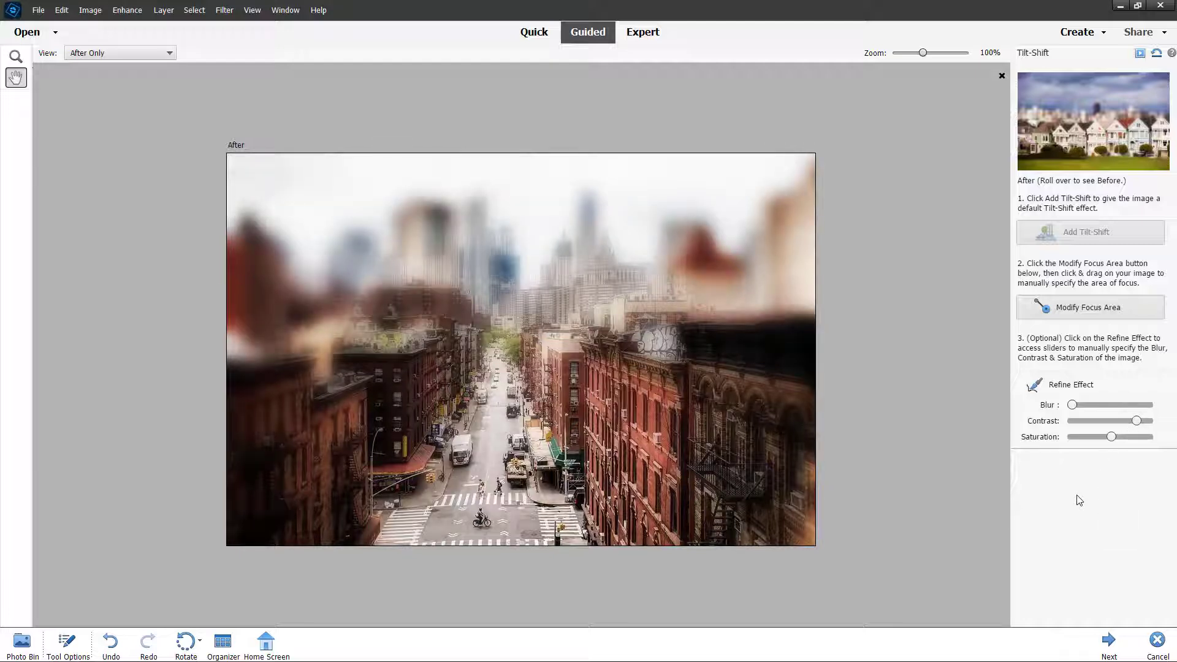